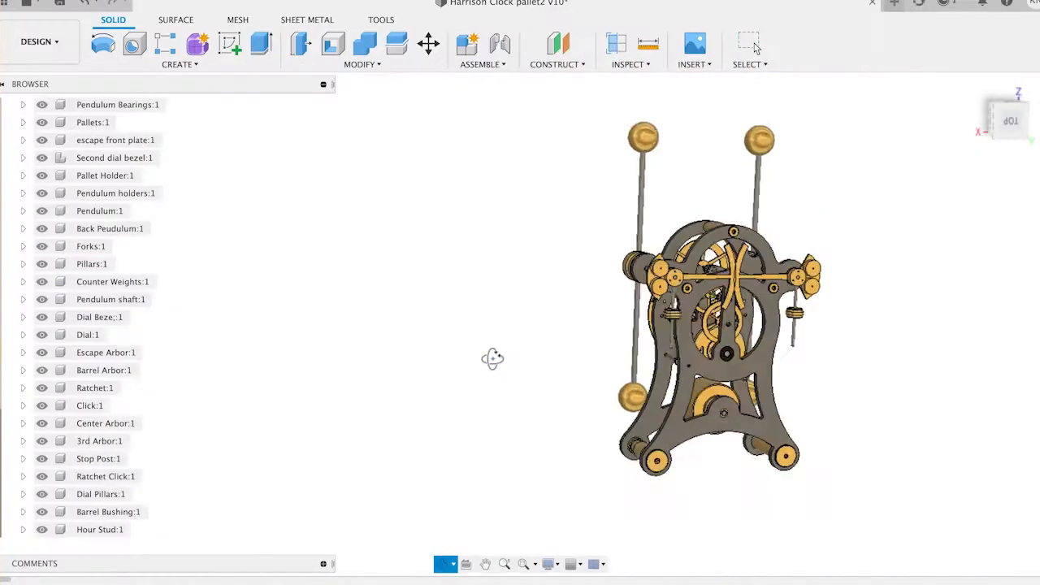
Orbit the Harrison clock assembly from the front to an edge-on side view.
left_click_drag(492, 359, 582, 345)
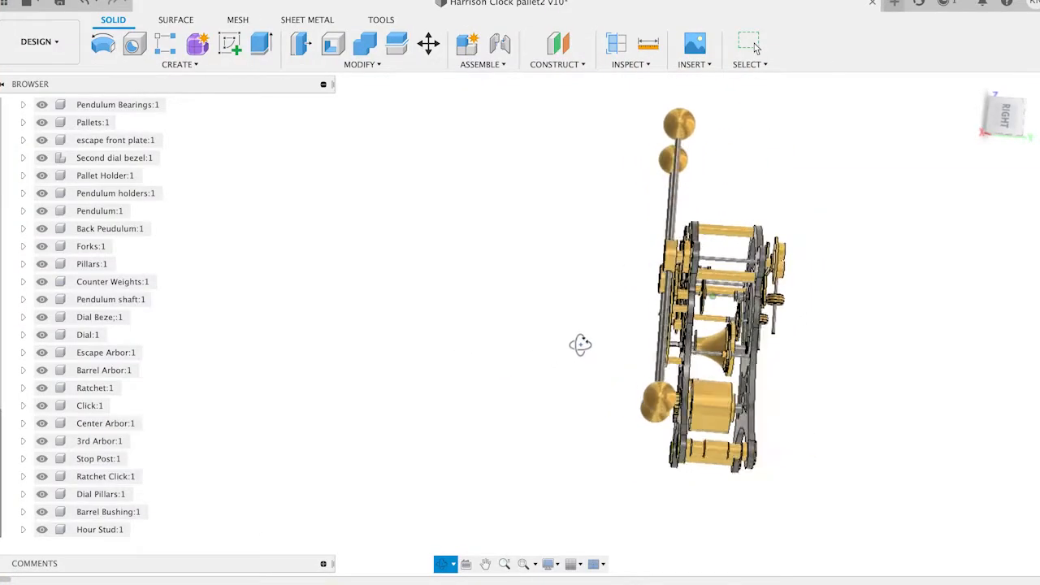